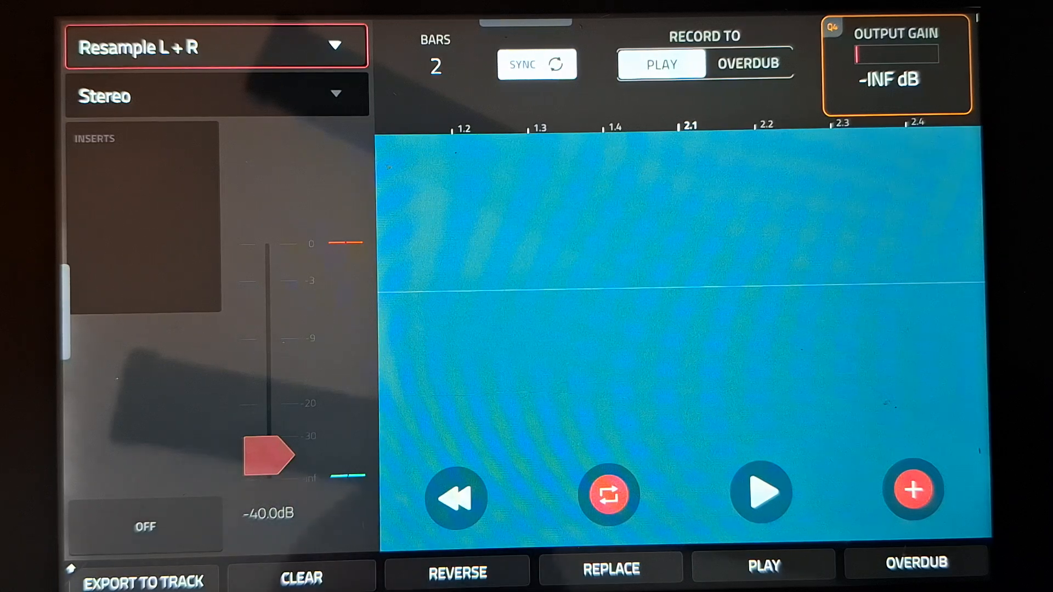
Arm the two-bar Looper and start recording the loop.
left_click(911, 488)
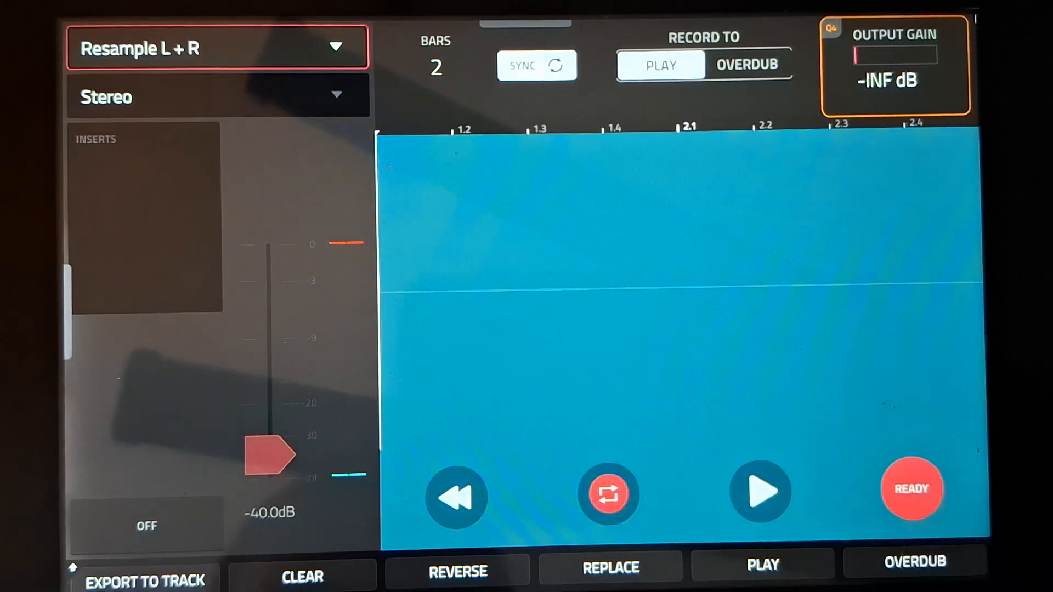
left_click(761, 493)
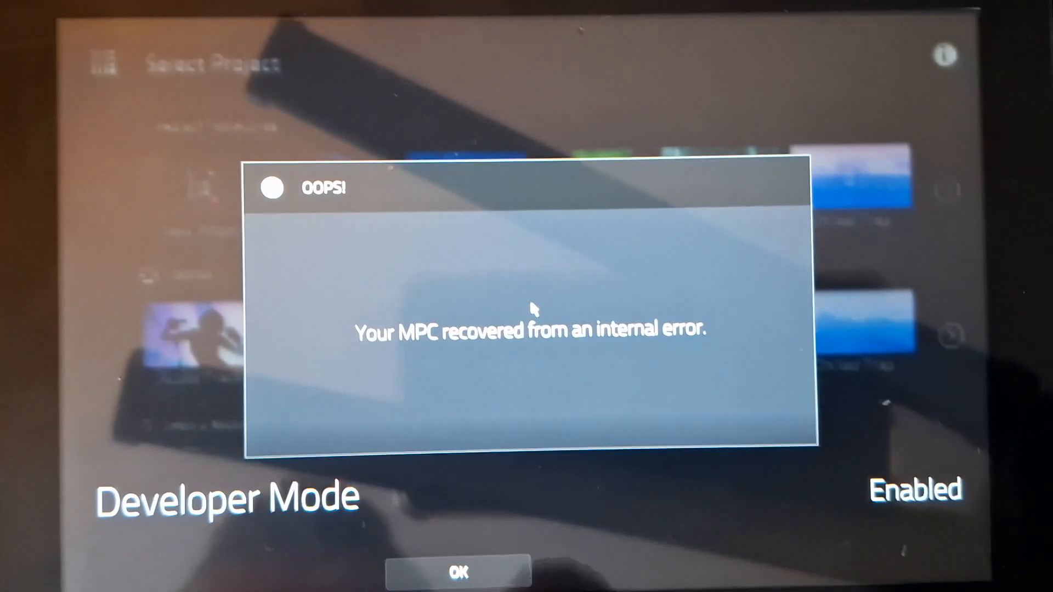
Dismiss the 'OOPS! Your MPC recovered from an internal error' notice with OK.
left_click(458, 572)
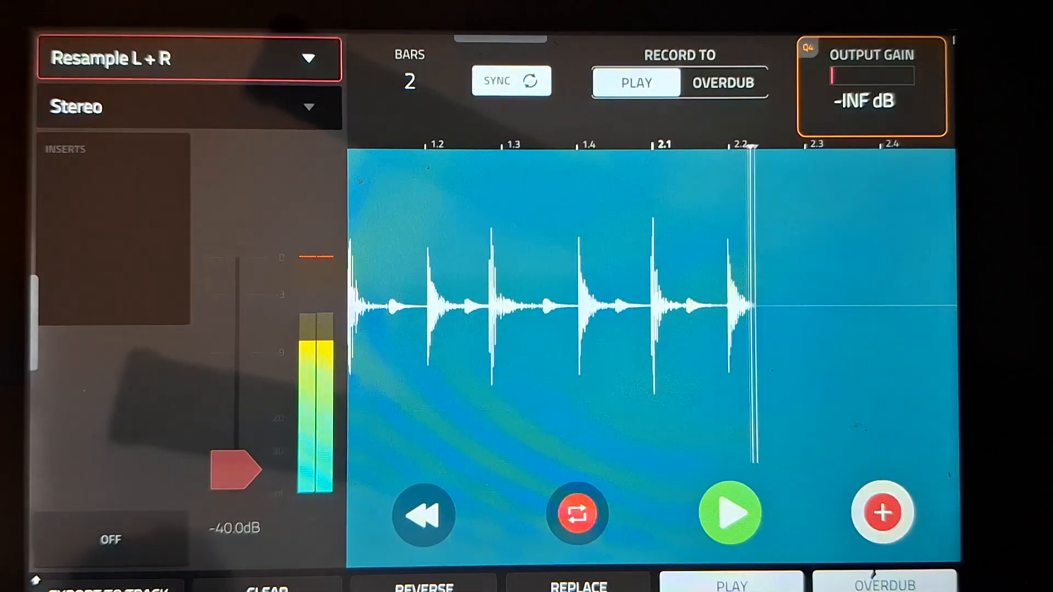
Export the loop to a track, confirming the name 'New Looper Sample'.
left_click(883, 513)
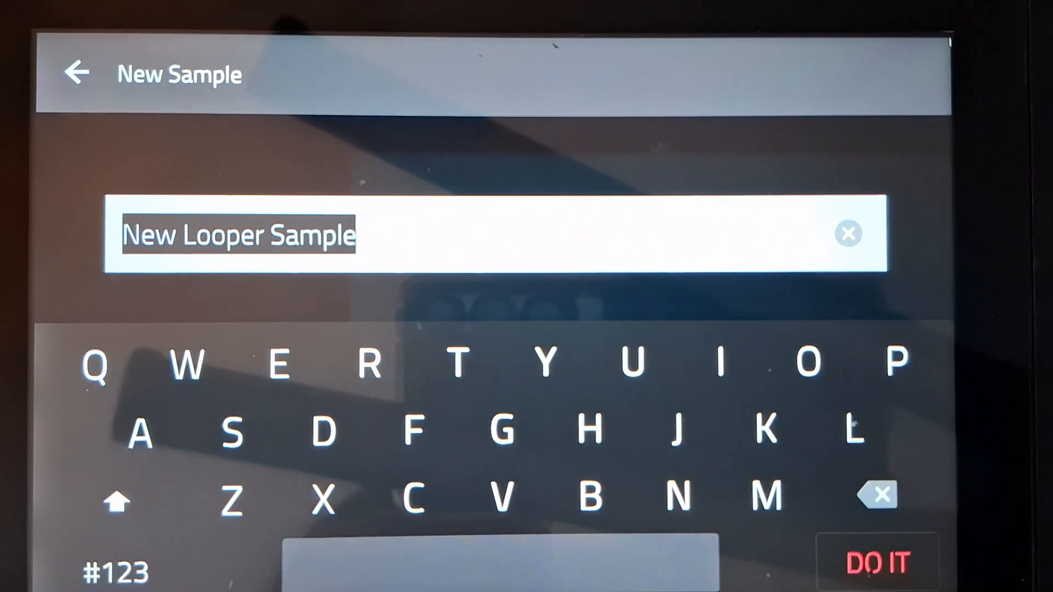
left_click(878, 562)
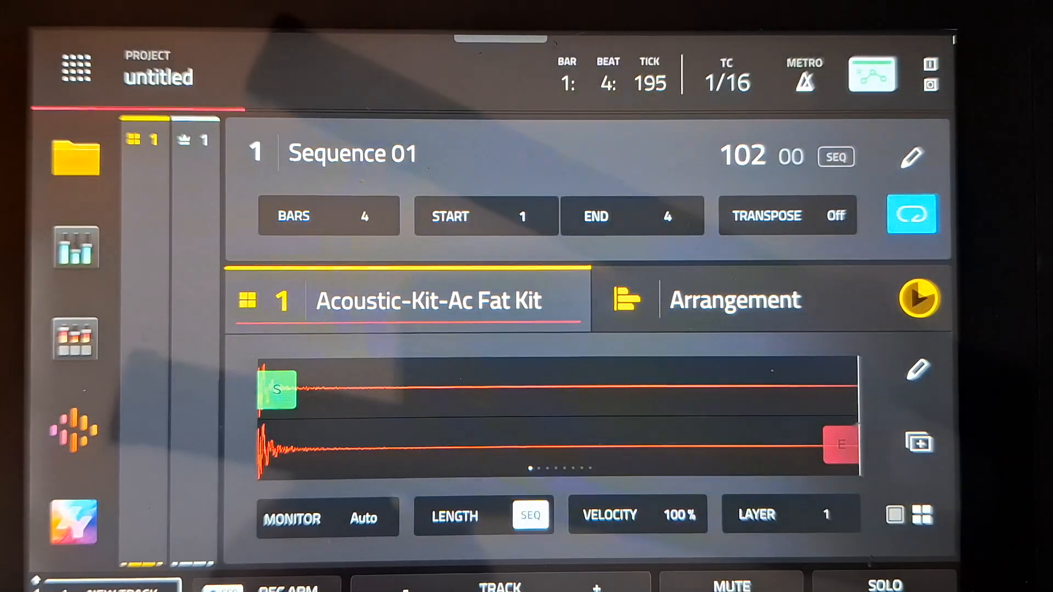
Show the New Looper Sample audio clip in the Track View grid.
left_click(918, 297)
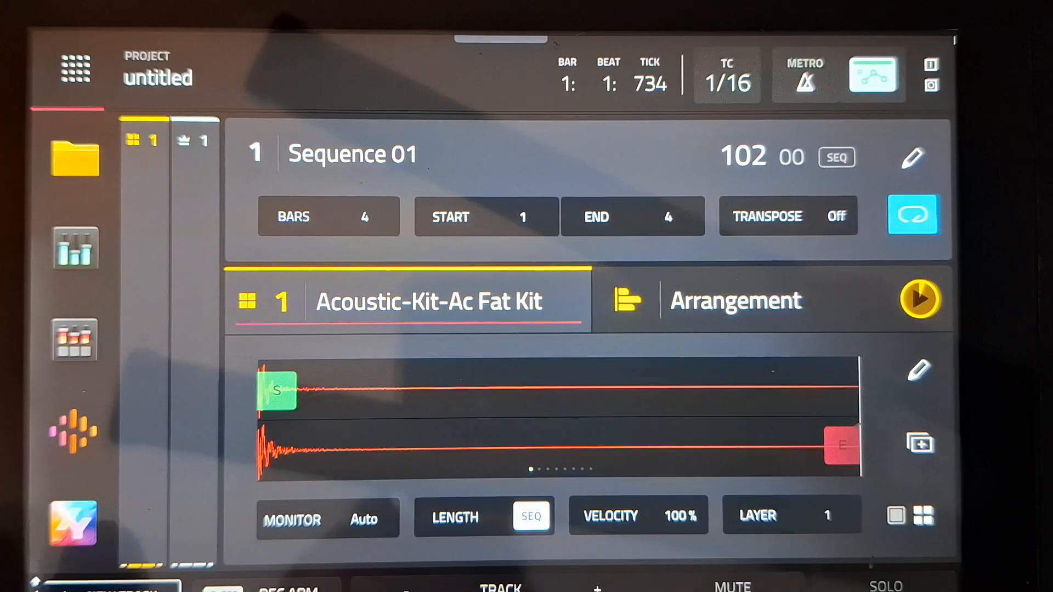
left_click(804, 76)
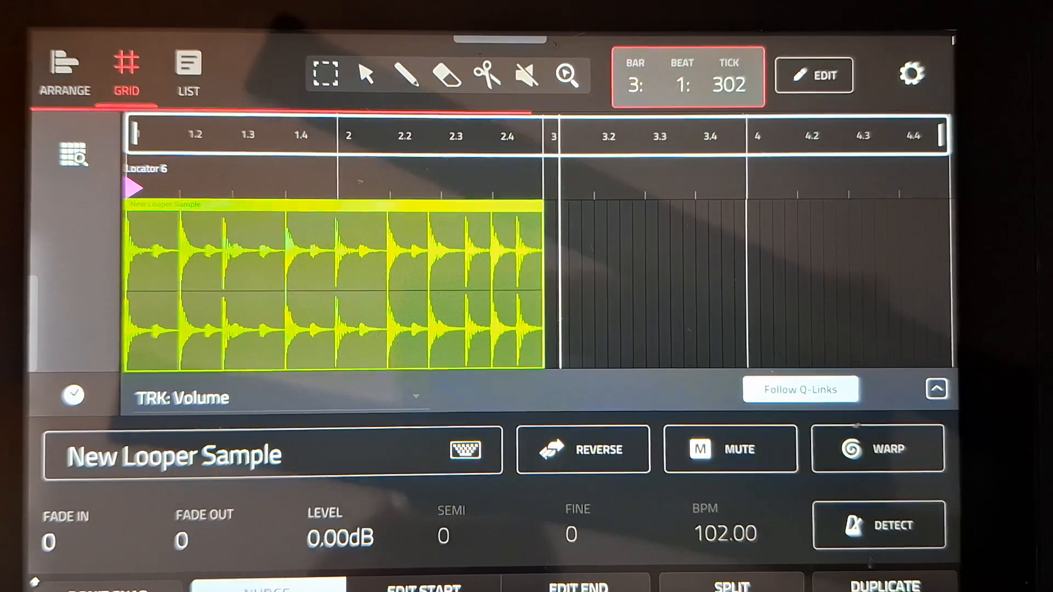
Set New Looper Sample tune to -12.00 and reverse its grid clip.
left_click(813, 74)
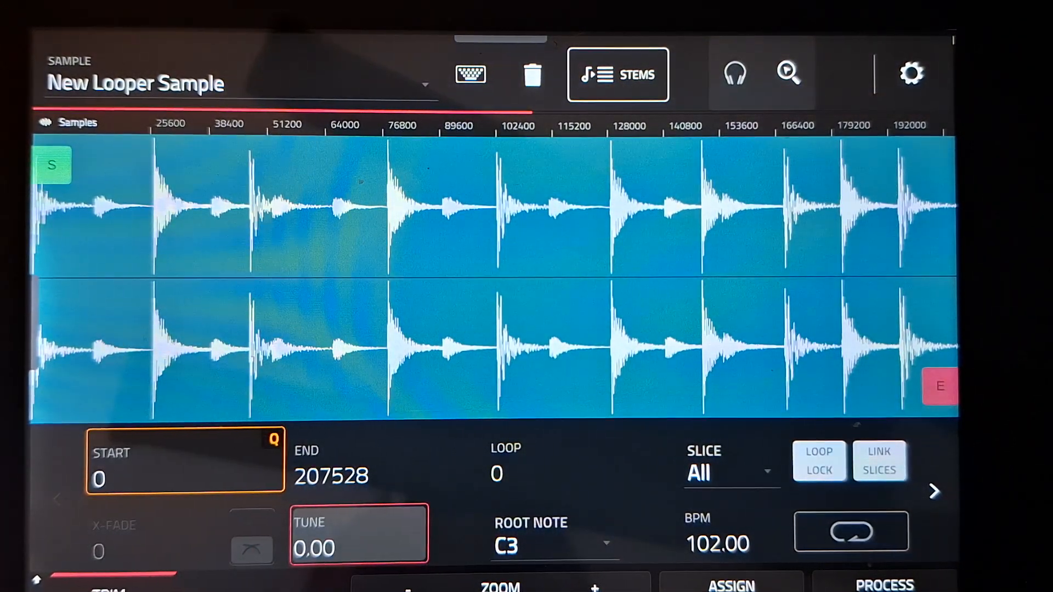
left_click(359, 548)
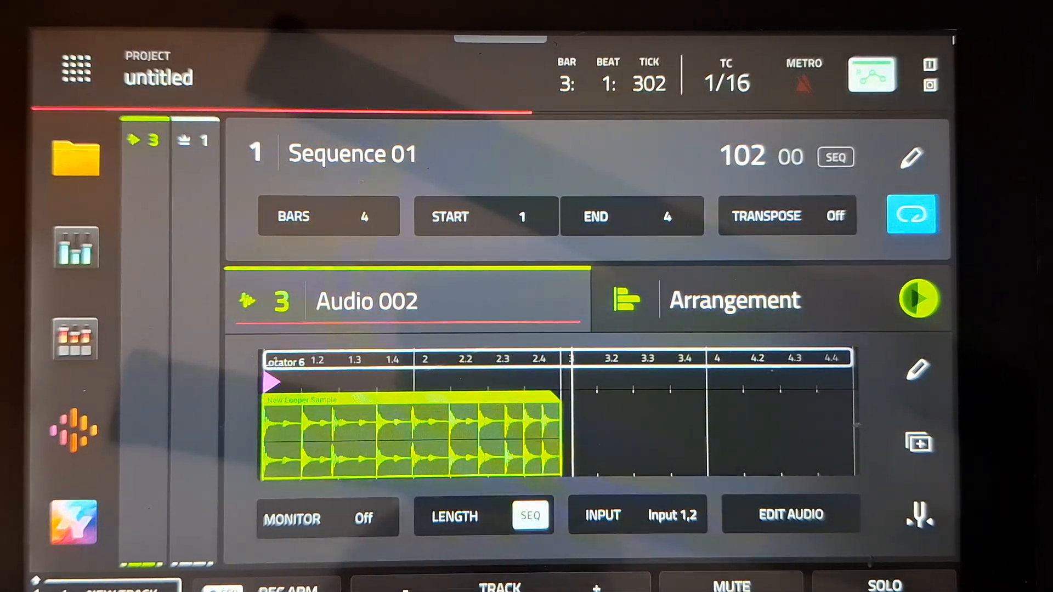
left_click(789, 514)
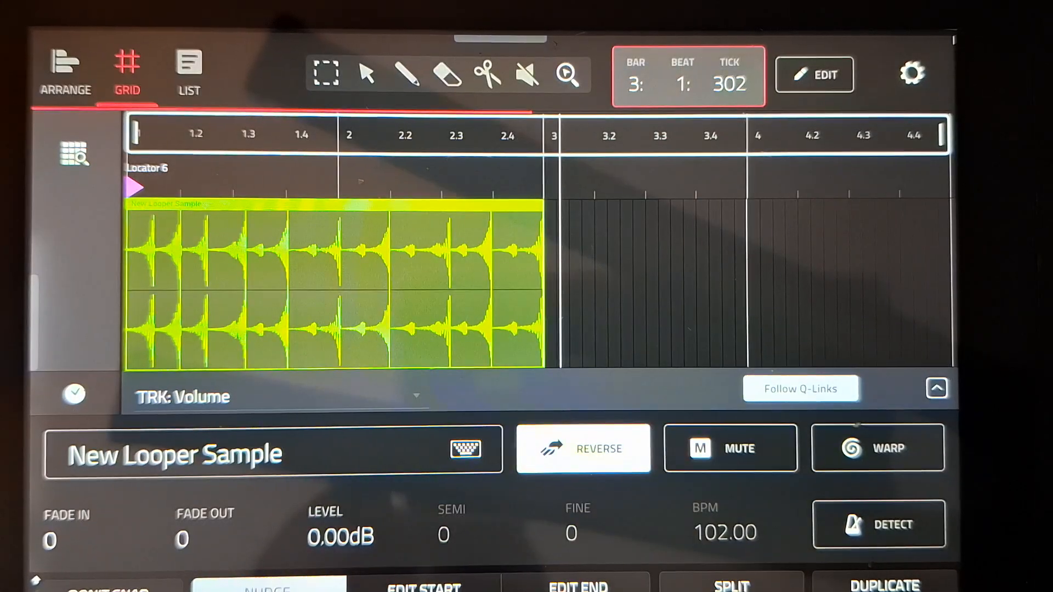
left_click(582, 448)
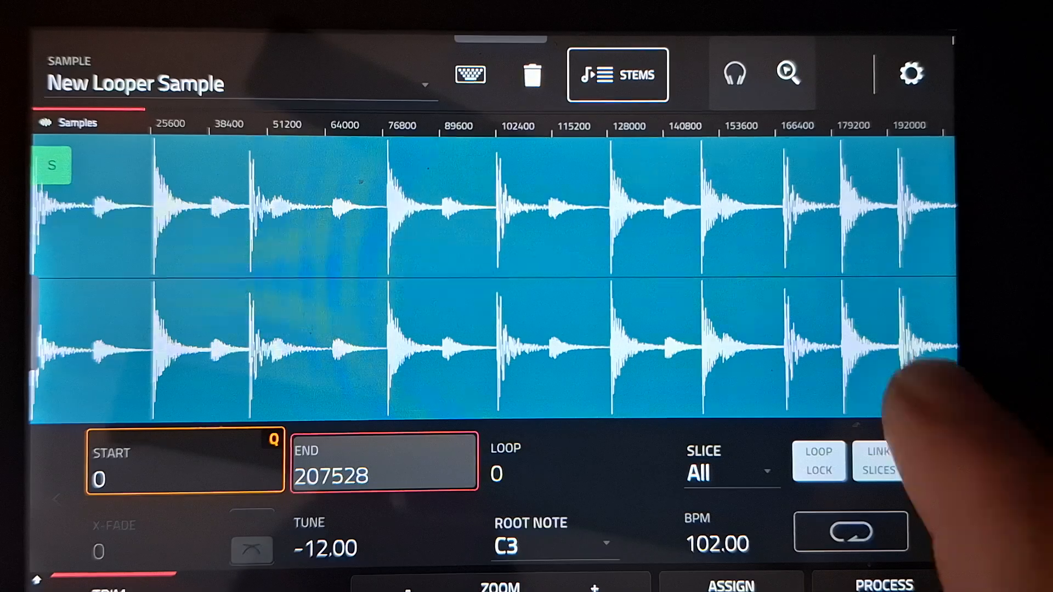
Raise New Looper Sample's TUNE to 12.00 and return to the Main screen.
left_click(359, 547)
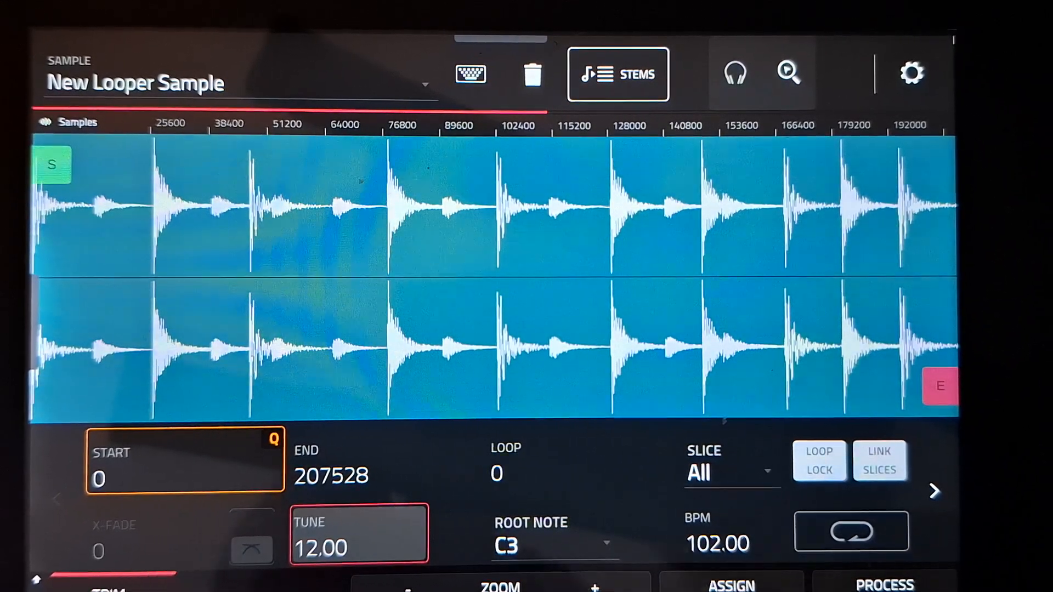
left_click(554, 533)
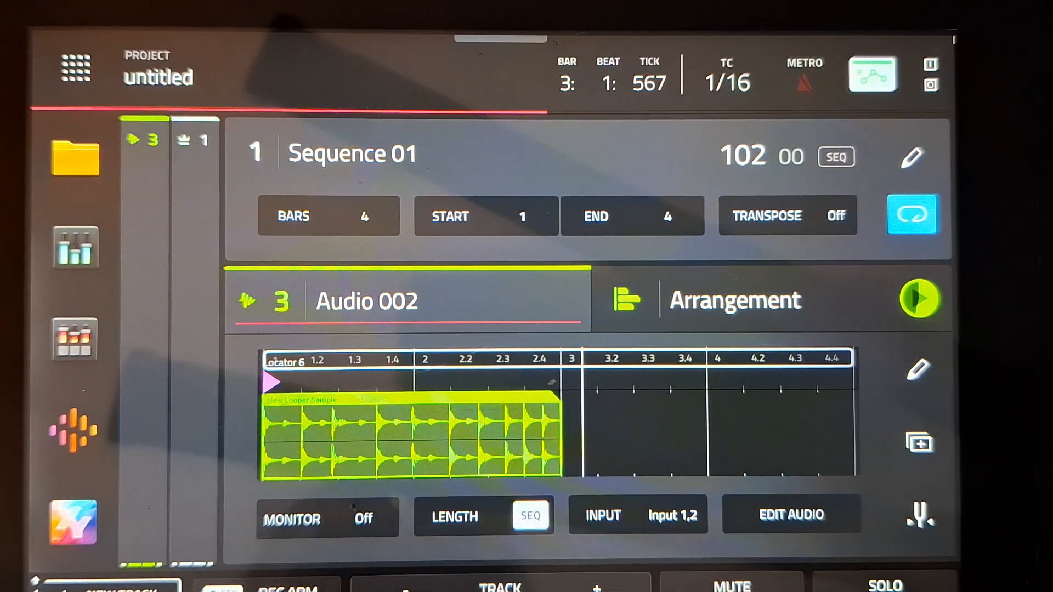
Open the Audio 002 arrangement clip in the Grid view editor.
left_click(790, 515)
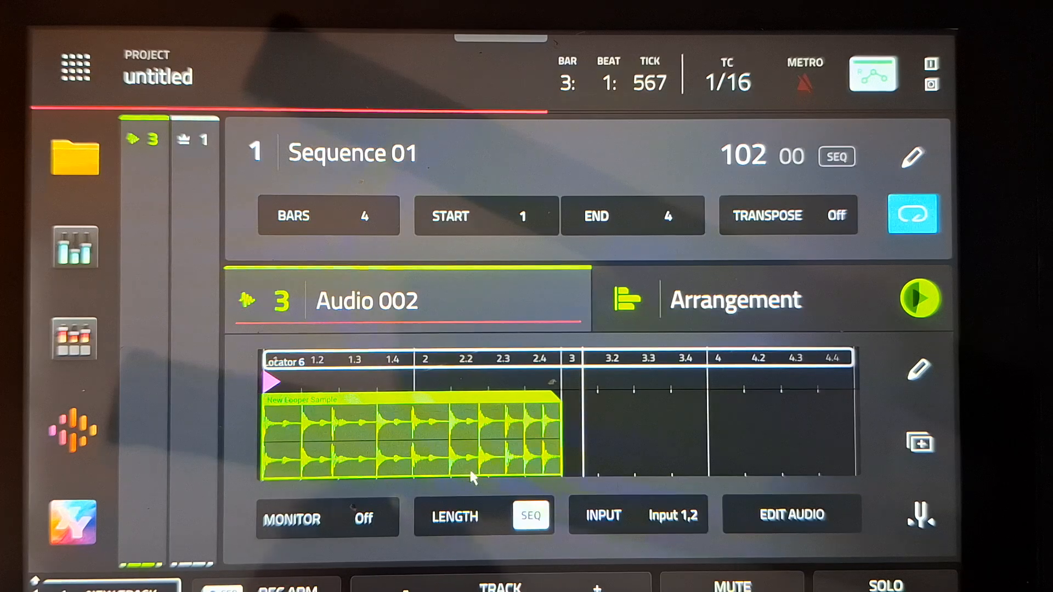
left_click(791, 515)
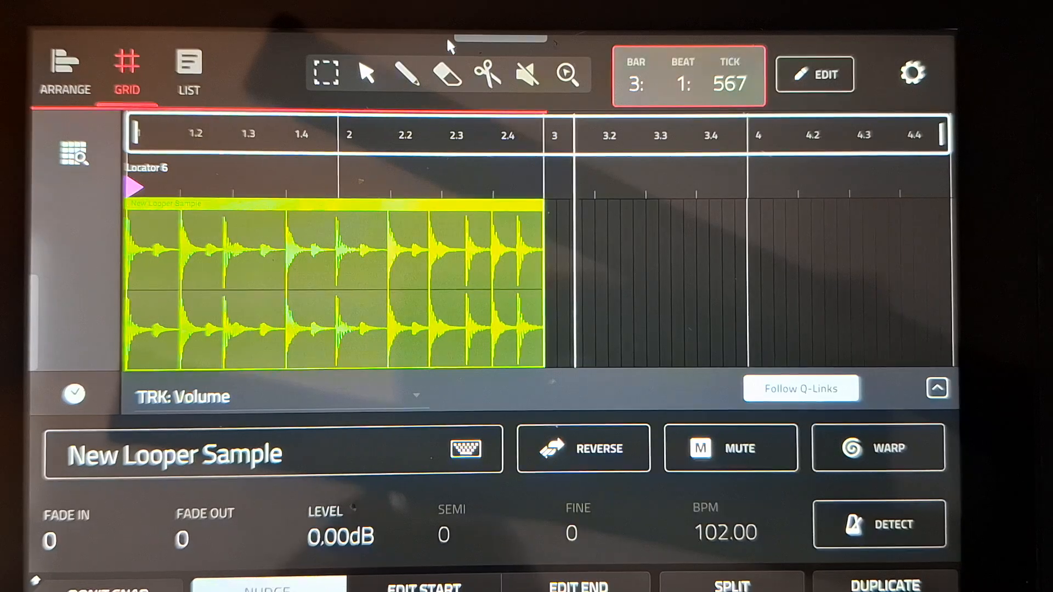